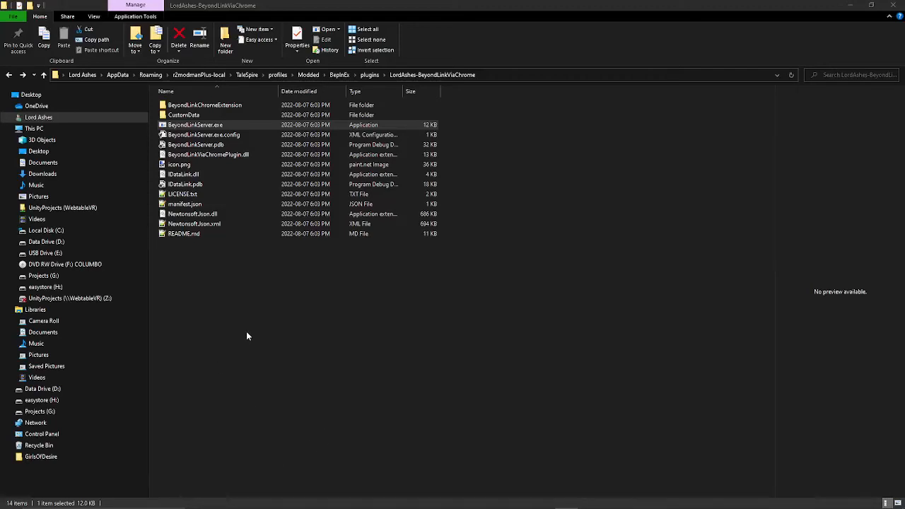
Step: Locate BeyondLinkServer.exe in the plugin folder and run it as 'BeyondLinkServer.exe 9100 Learn'
left_click(204, 105)
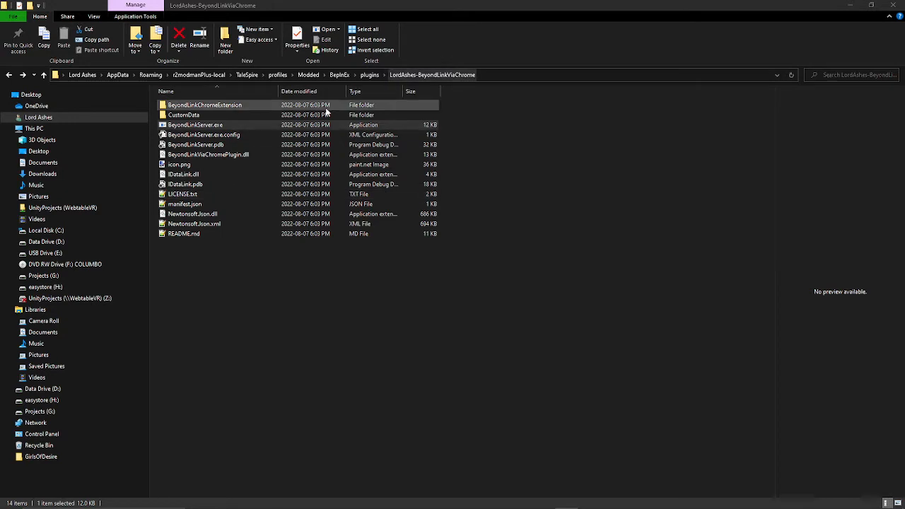
left_click(194, 125)
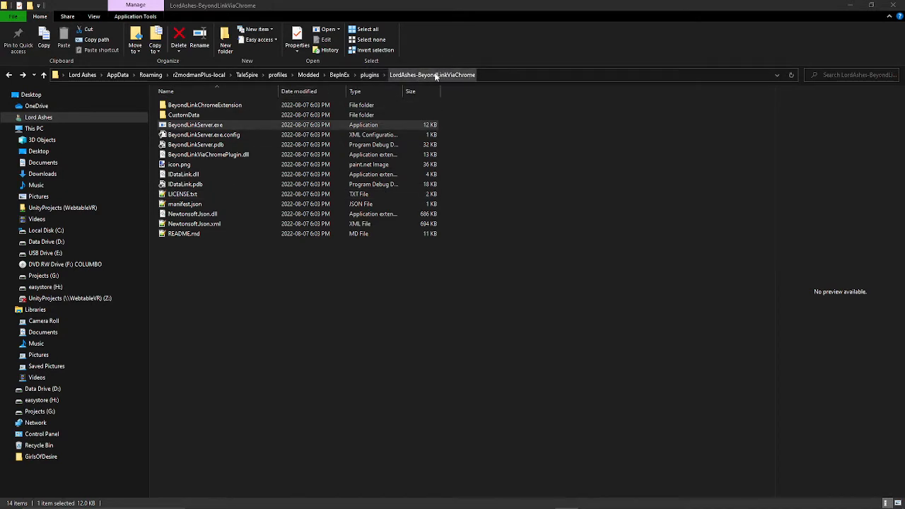
left_click(184, 114)
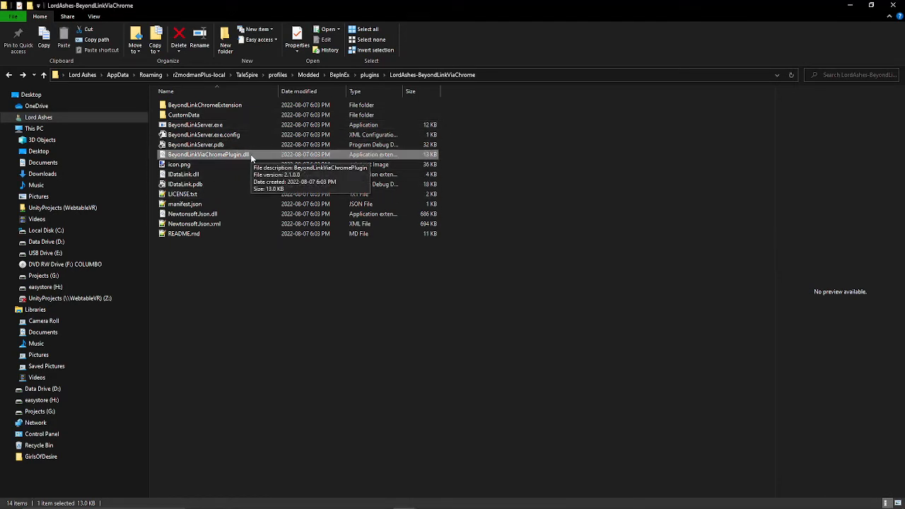
left_click(195, 124)
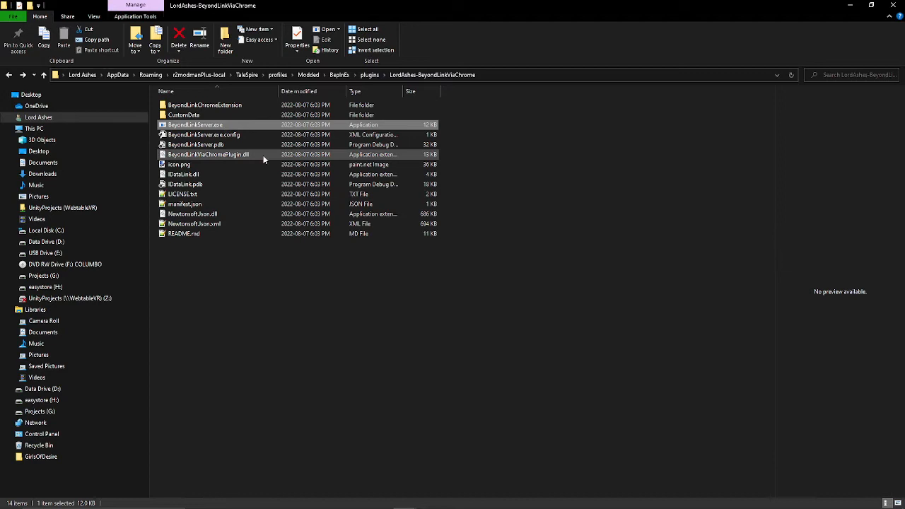
left_click(367, 282)
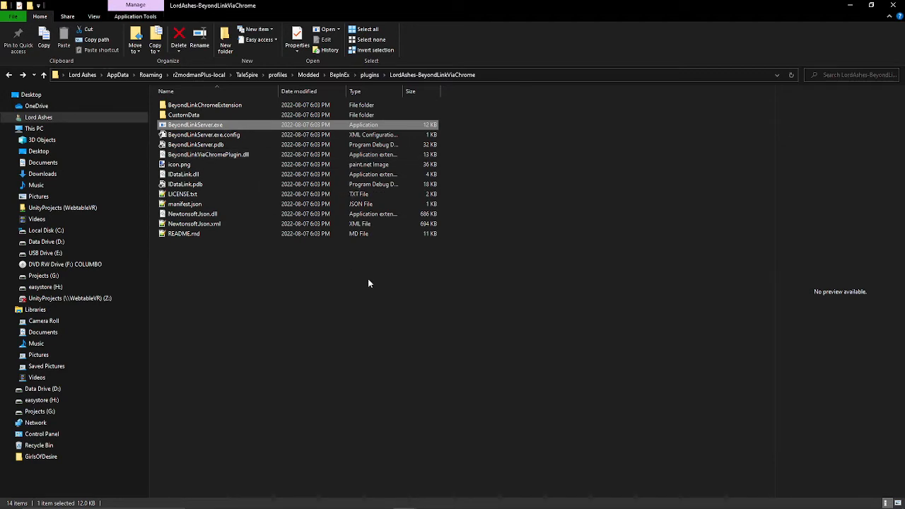
key("alt+tab")
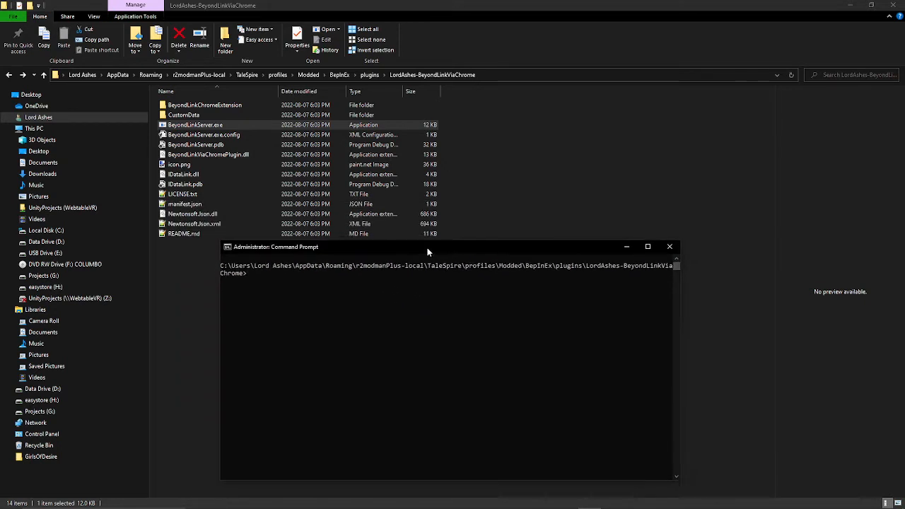
type("BeyondLinkServer.exe 9100 Learn")
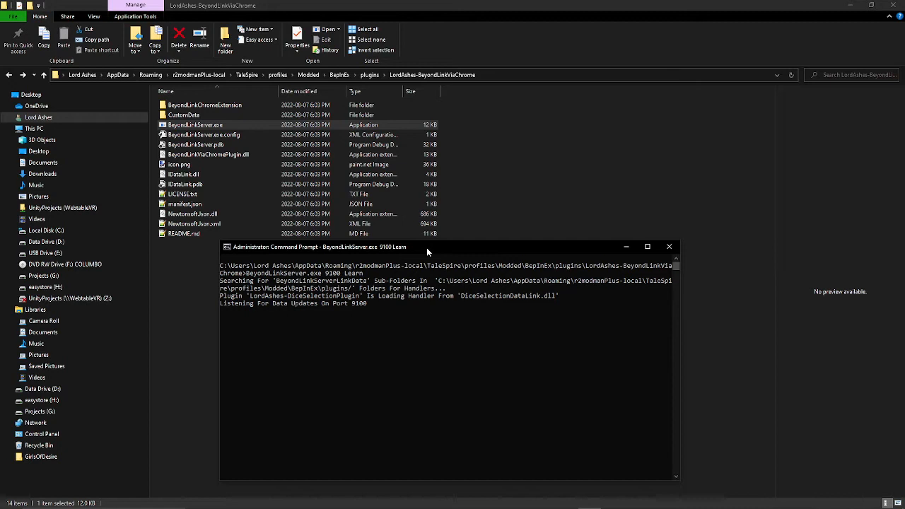
mouse_move(485, 294)
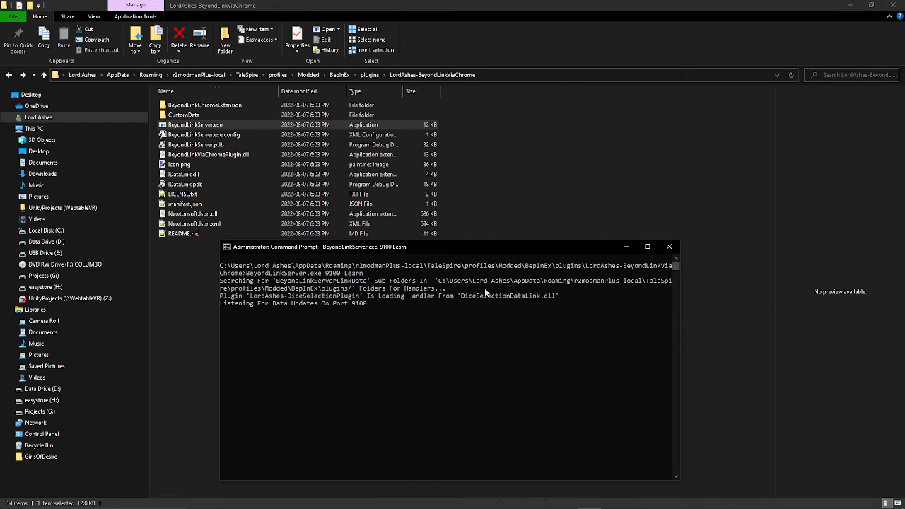
mouse_move(463, 294)
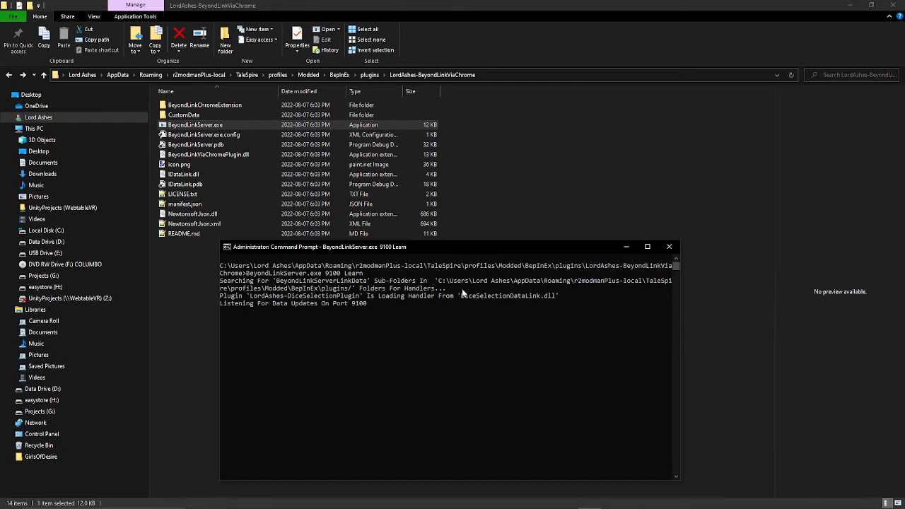
mouse_move(544, 300)
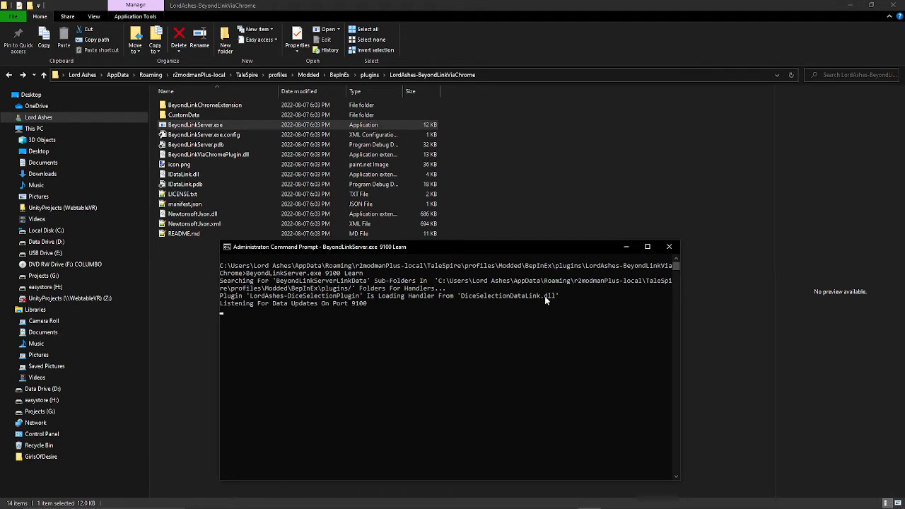
mouse_move(553, 303)
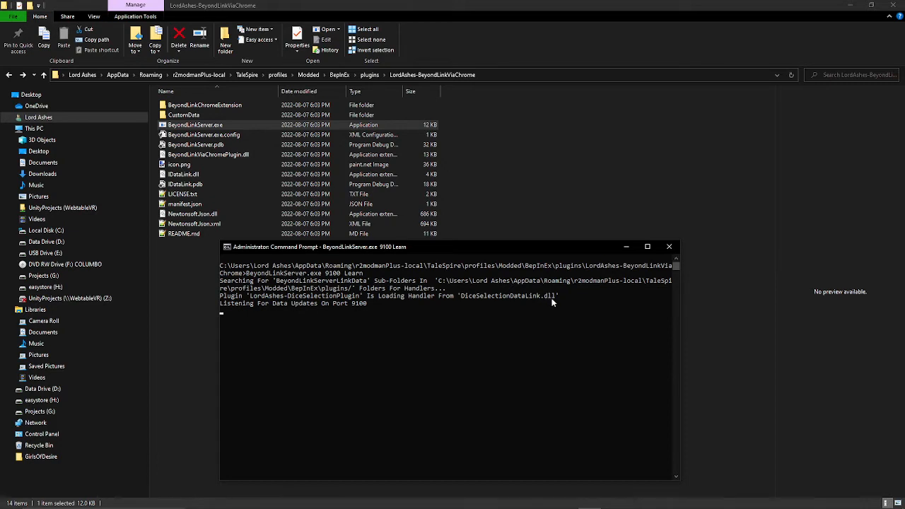
mouse_move(344, 313)
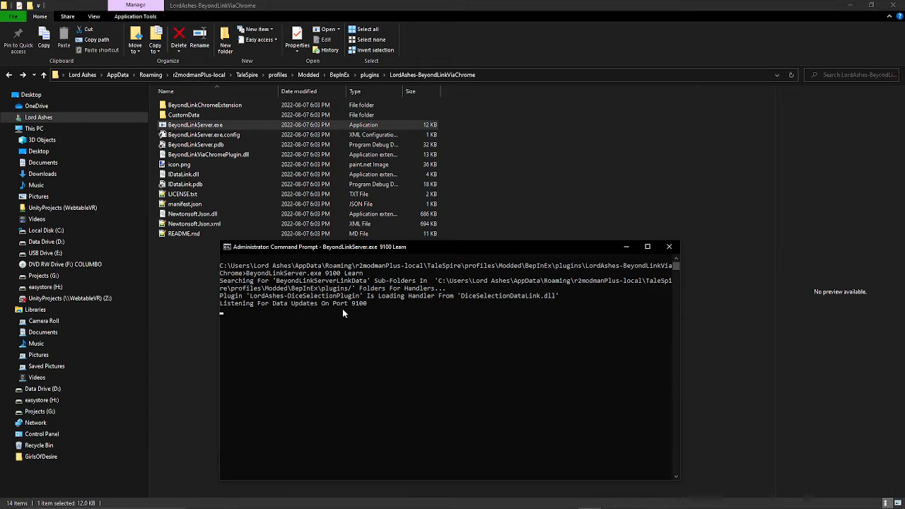
mouse_move(334, 307)
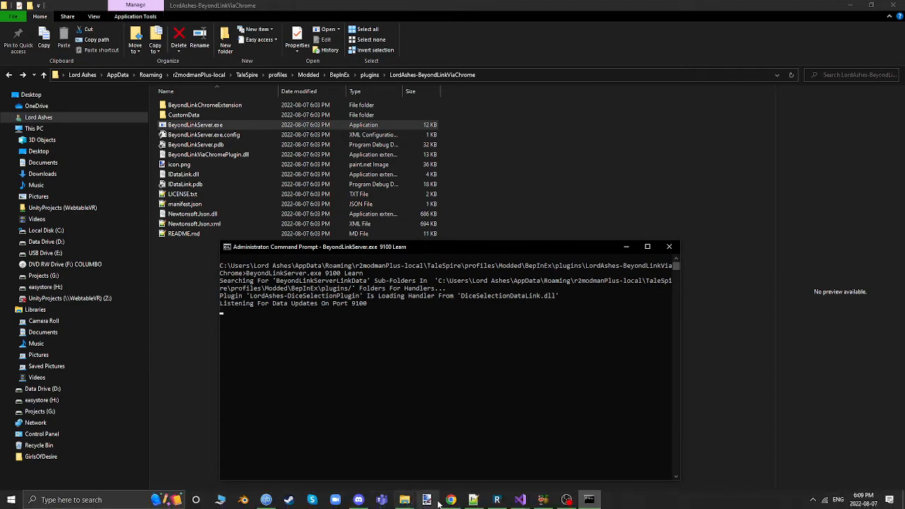
Step: Go to dndbeyond.com in Chrome and open Silvana from Collections > My Characters
left_click(450, 500)
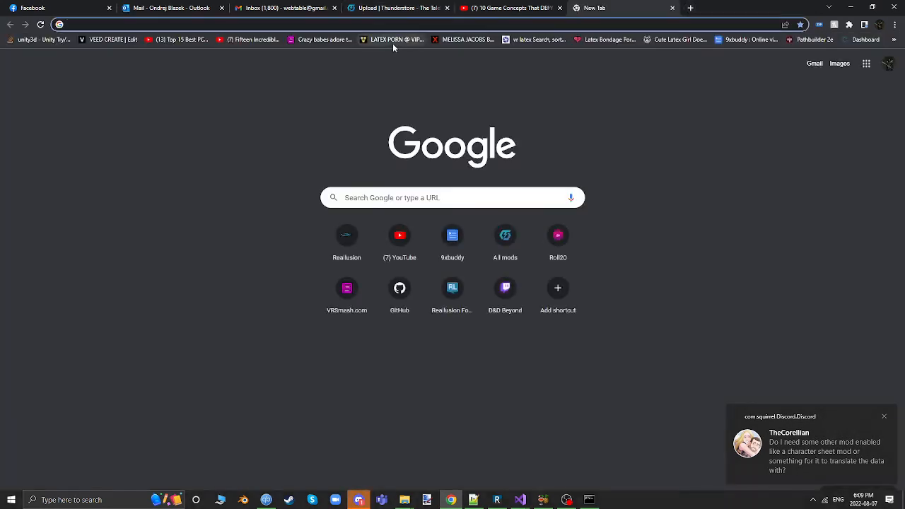
left_click(504, 288)
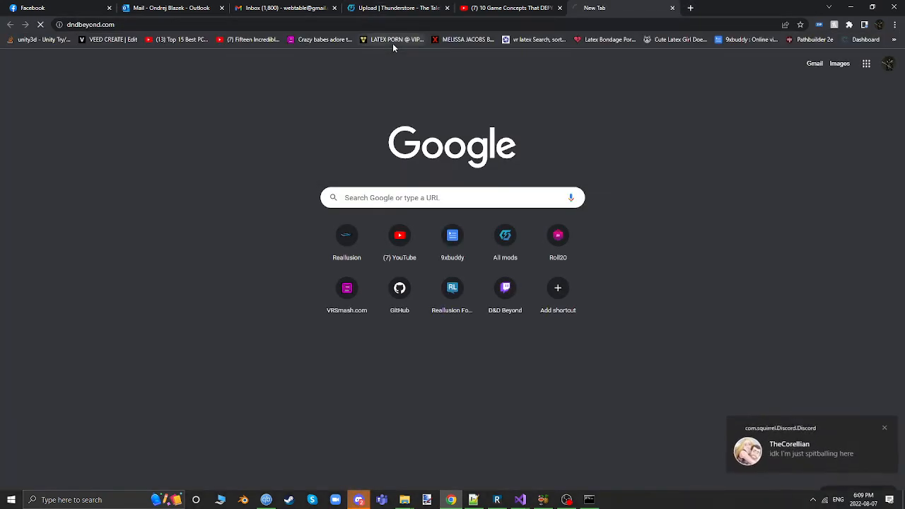
left_click(505, 287)
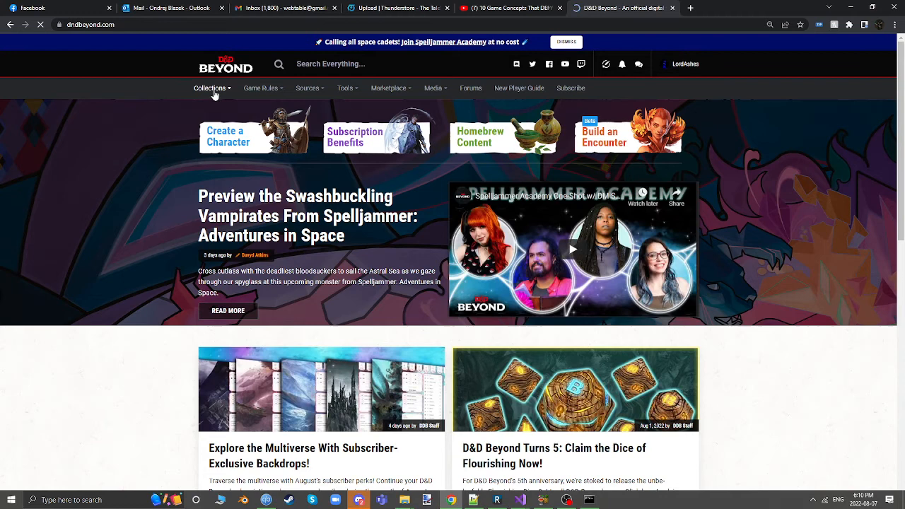
left_click(210, 88)
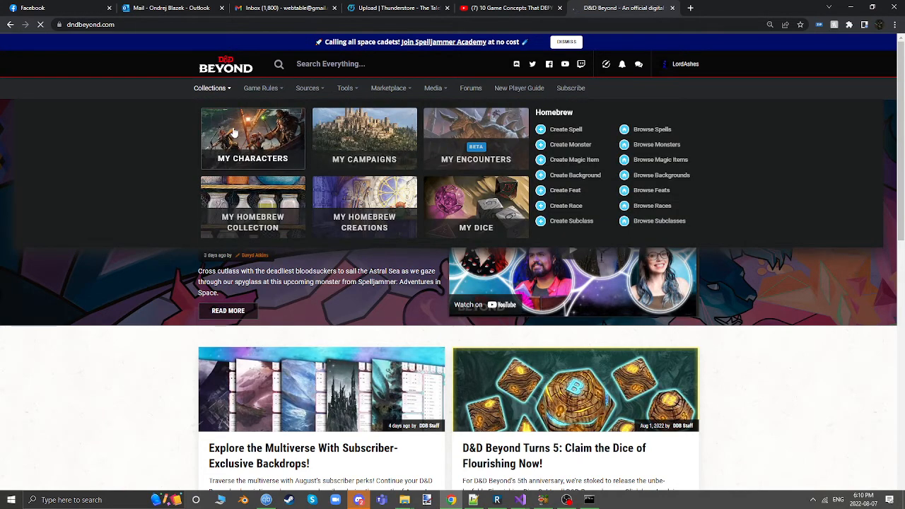
left_click(253, 137)
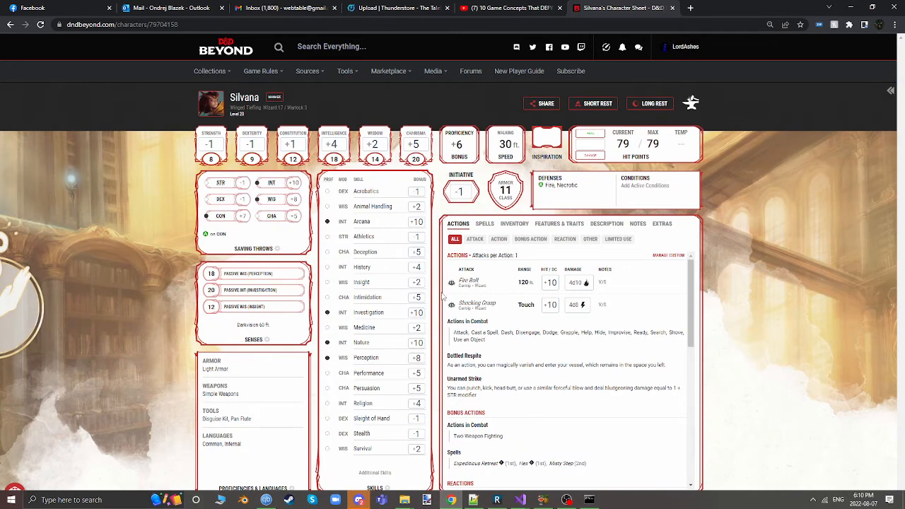
mouse_move(367, 400)
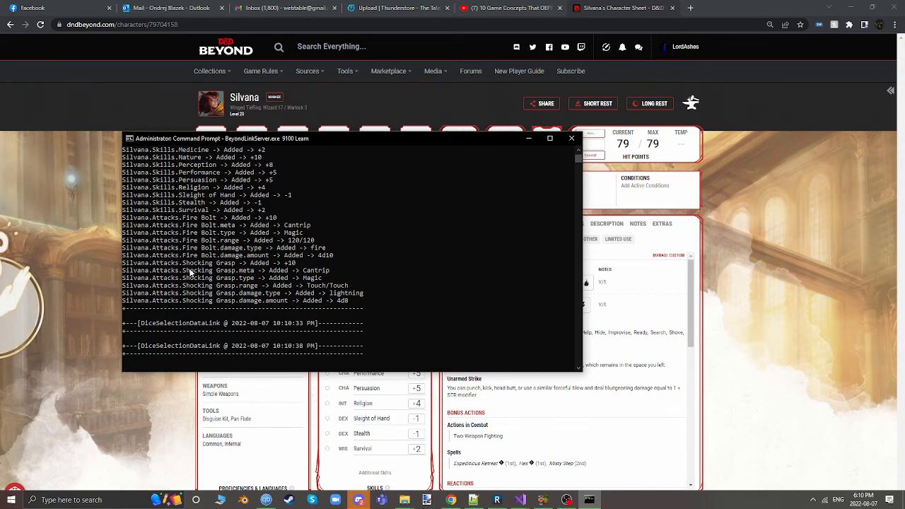
mouse_move(294, 265)
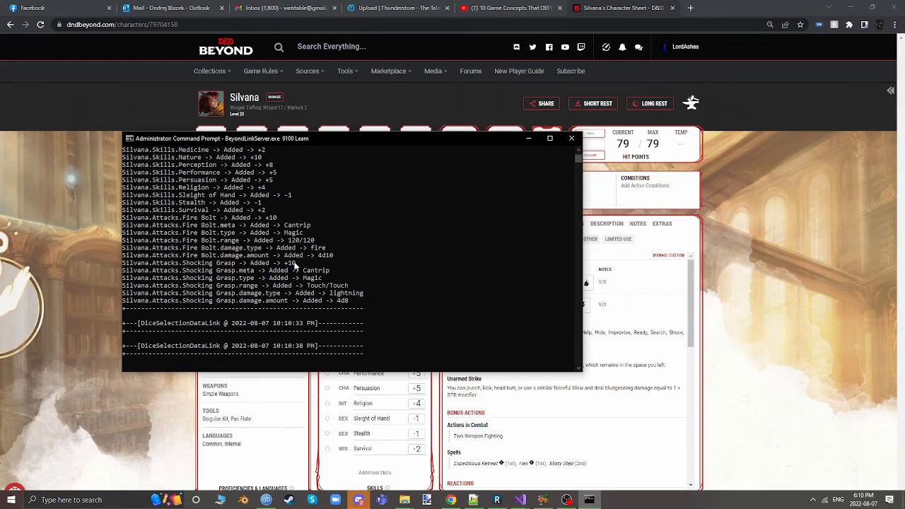
Step: Scroll the BeyondLinkServer log to review Silvana's skills and Fire Bolt and Shocking Grasp
scroll("down", 3)
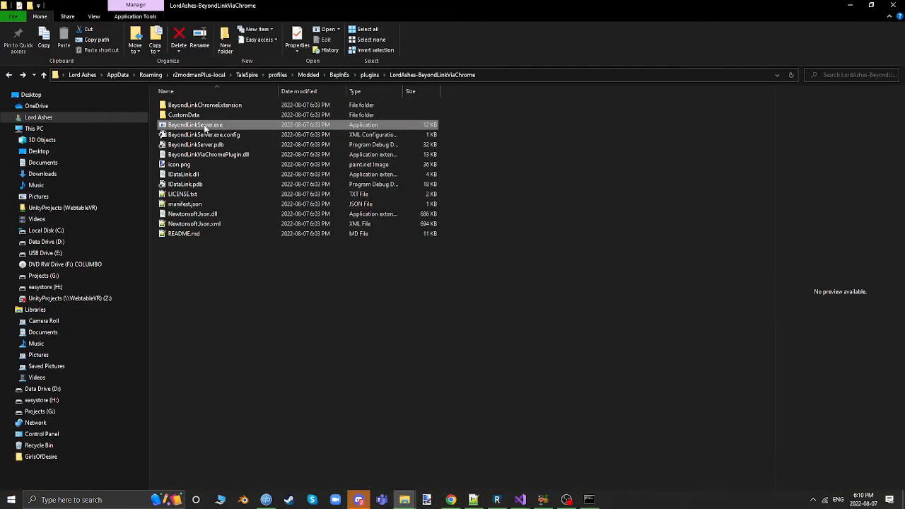
Step: Open CustomData, look over Silvana's stat files, and right-click Content.json
double_click(184, 115)
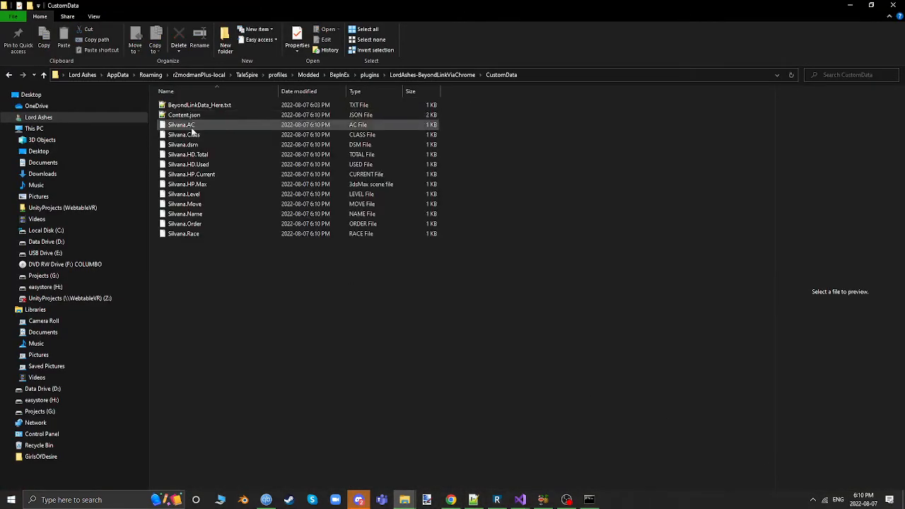
mouse_move(187, 126)
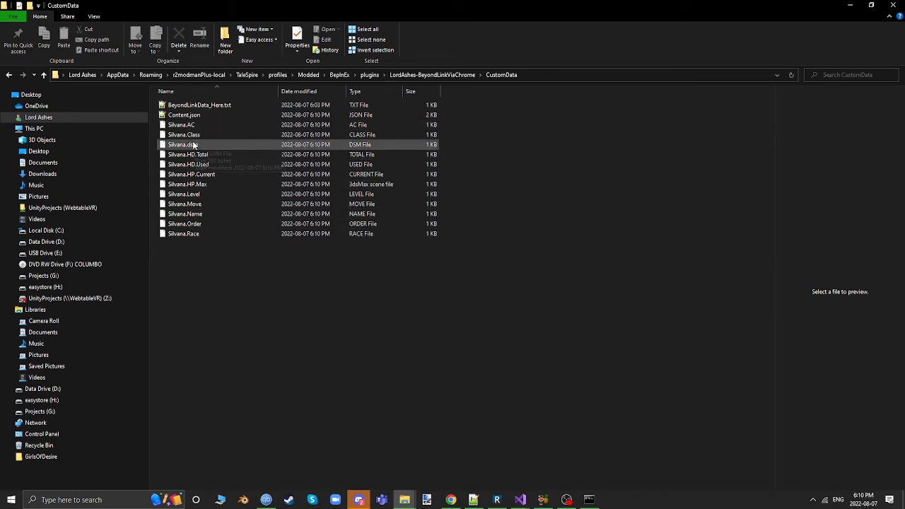
left_click(184, 234)
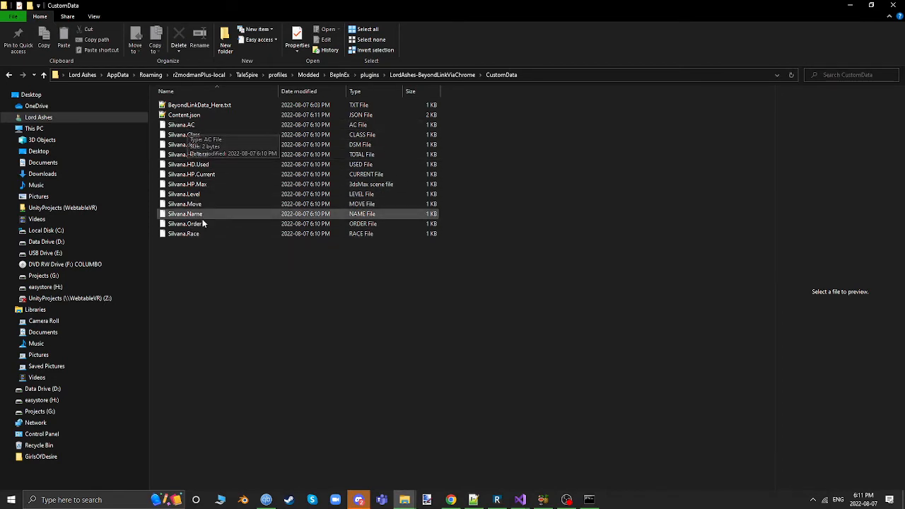
mouse_move(201, 234)
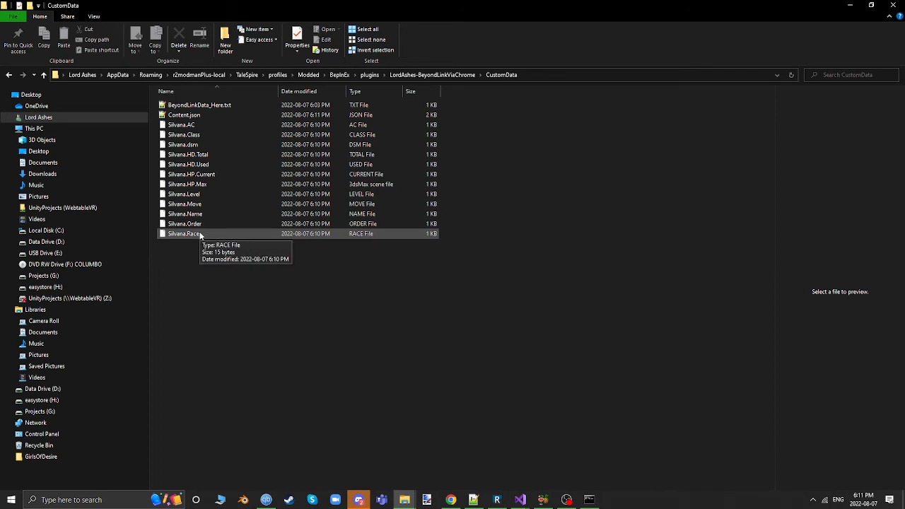
left_click(185, 115)
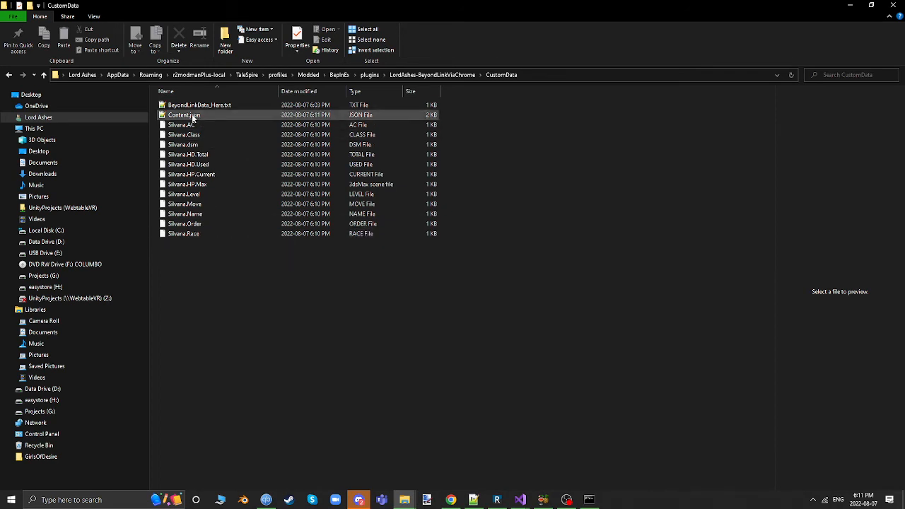
right_click(184, 114)
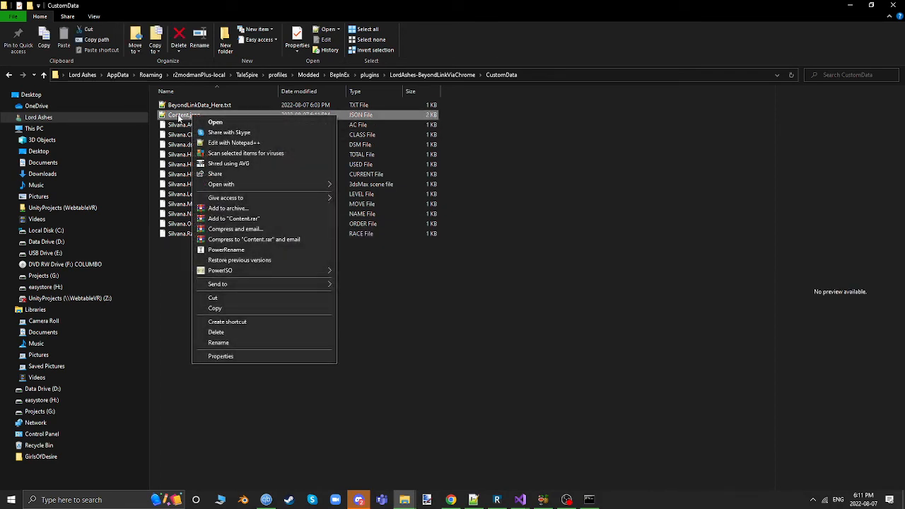
Step: Review Silvana's stats in Content.json with Notepad++, then close it, answering the backup prompt
left_click(234, 142)
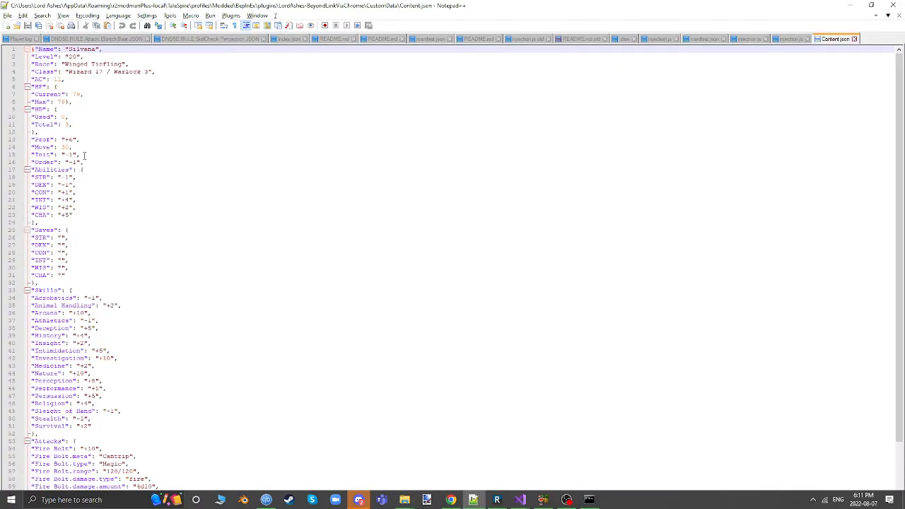
scroll("down", 3)
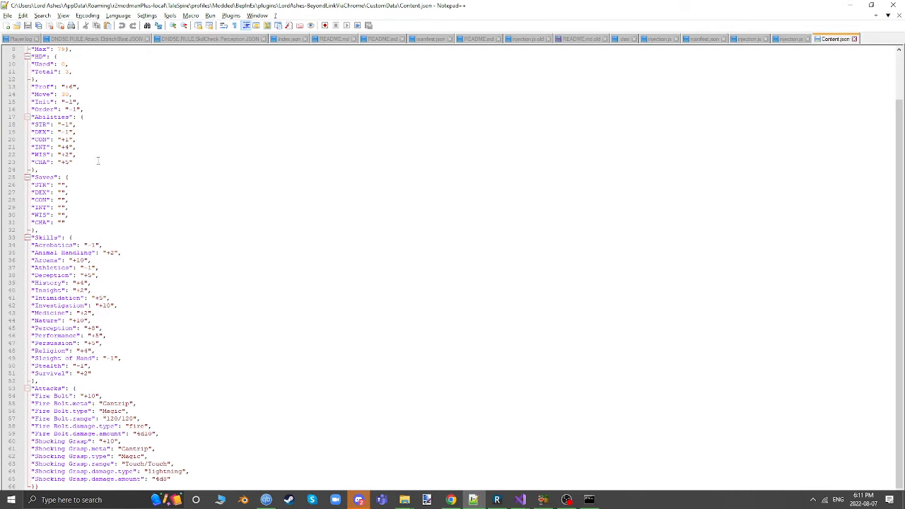
scroll("up", 3)
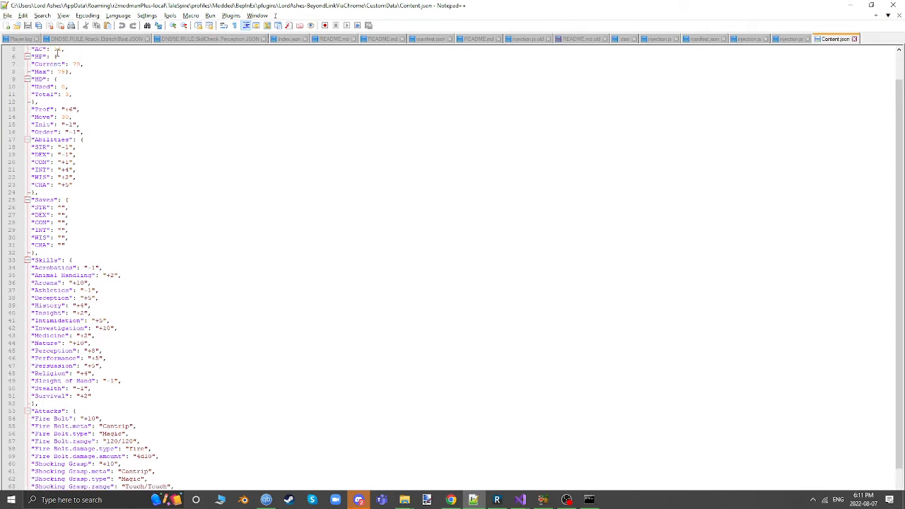
scroll("down", 3)
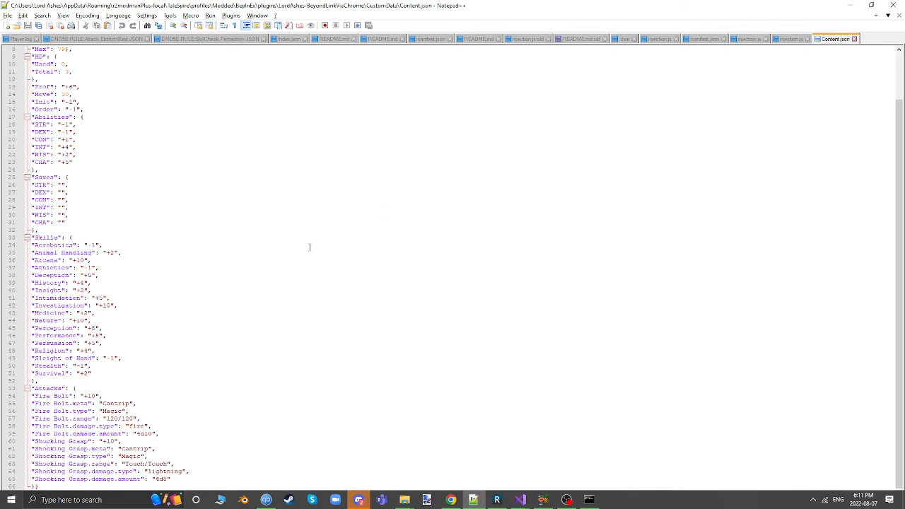
mouse_move(79, 213)
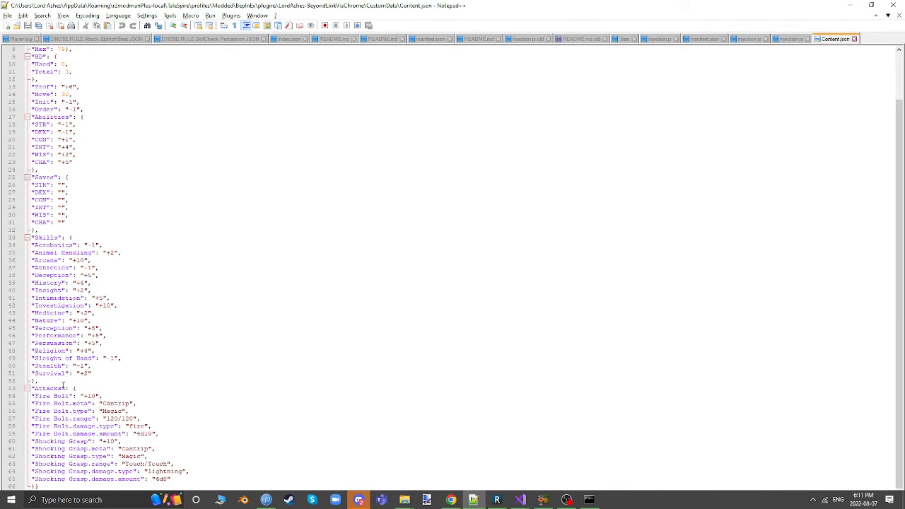
mouse_move(477, 245)
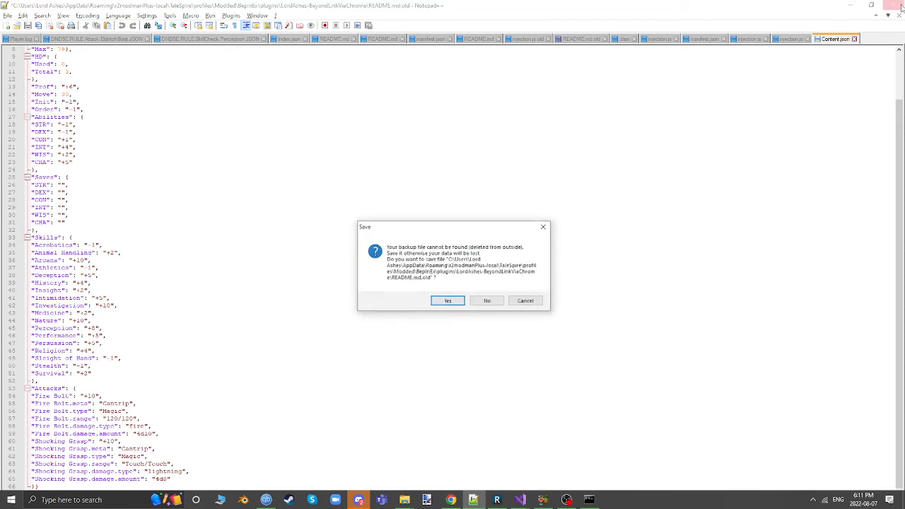
left_click(446, 300)
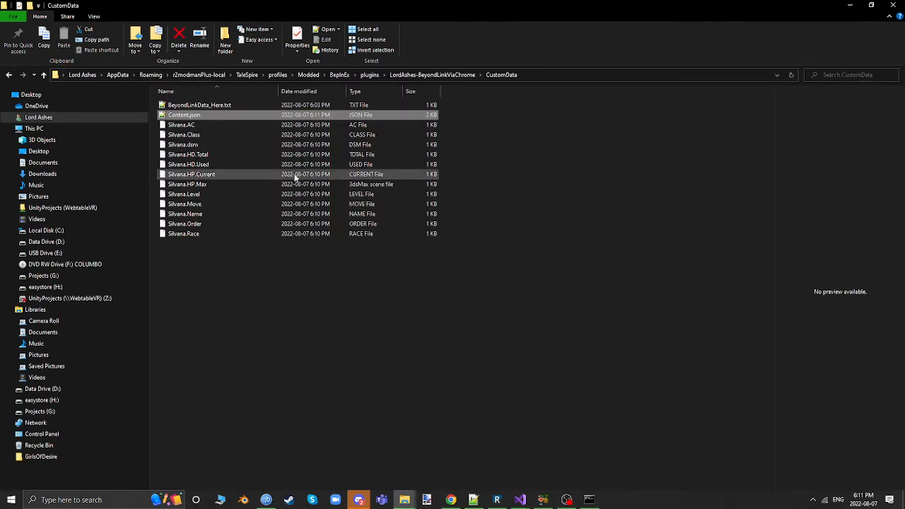
mouse_move(216, 124)
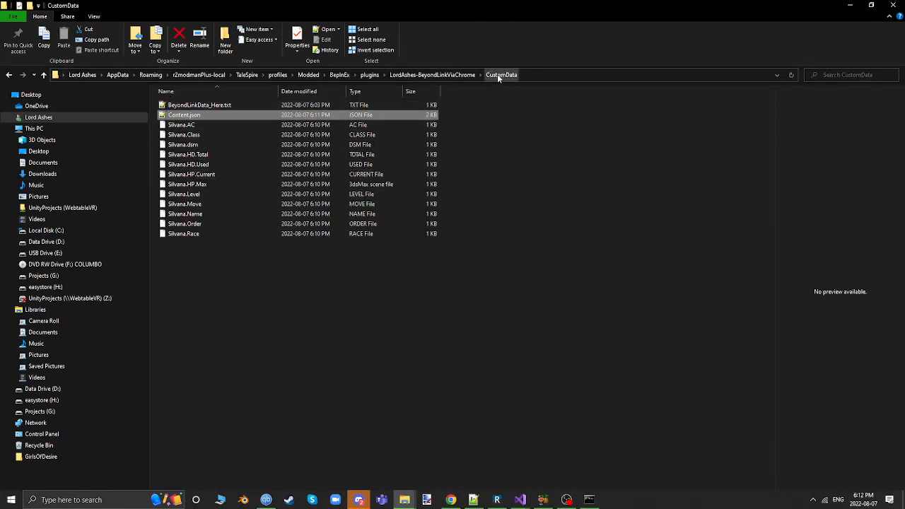
Step: Refresh CustomData and inspect the Silvana.HD.Total, HD.Used and HP.Max files
left_click(182, 125)
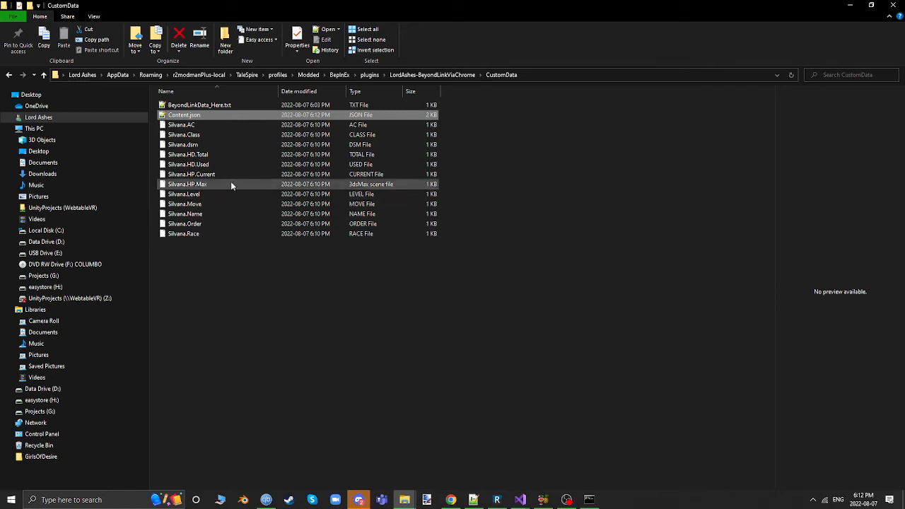
left_click(188, 154)
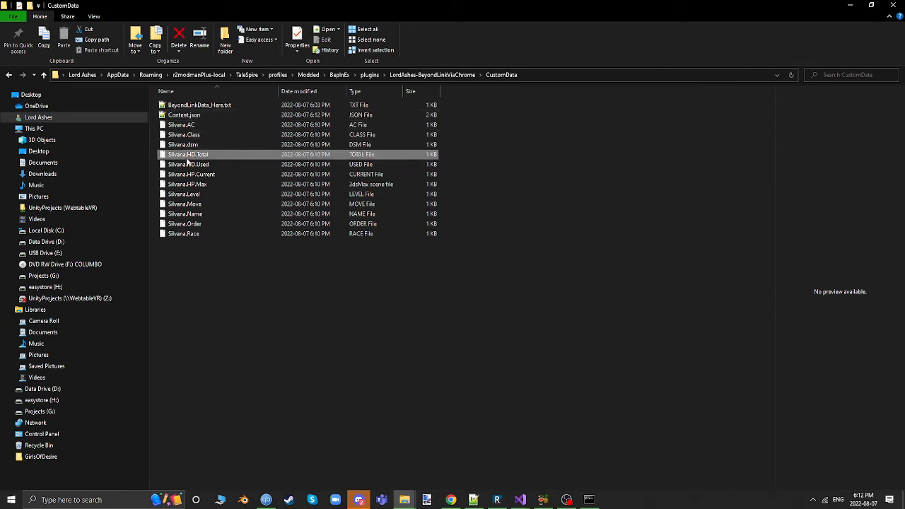
mouse_move(188, 164)
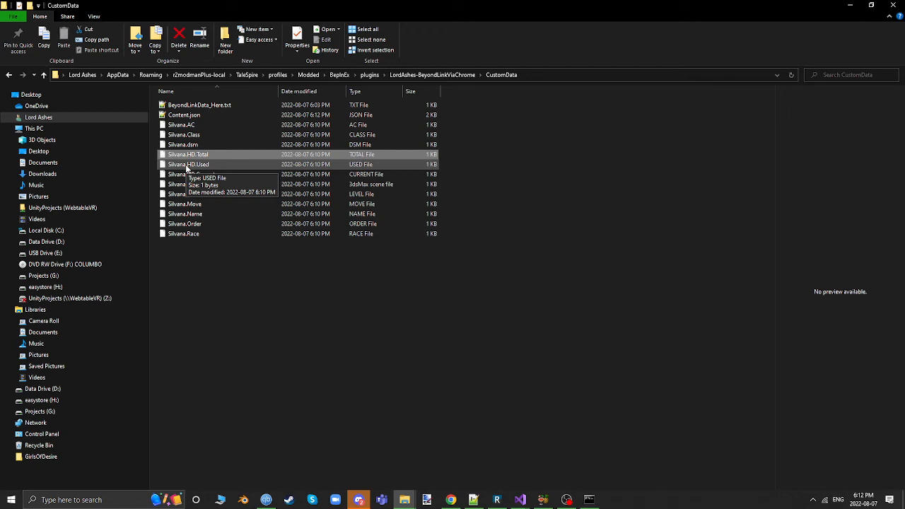
left_click(187, 184)
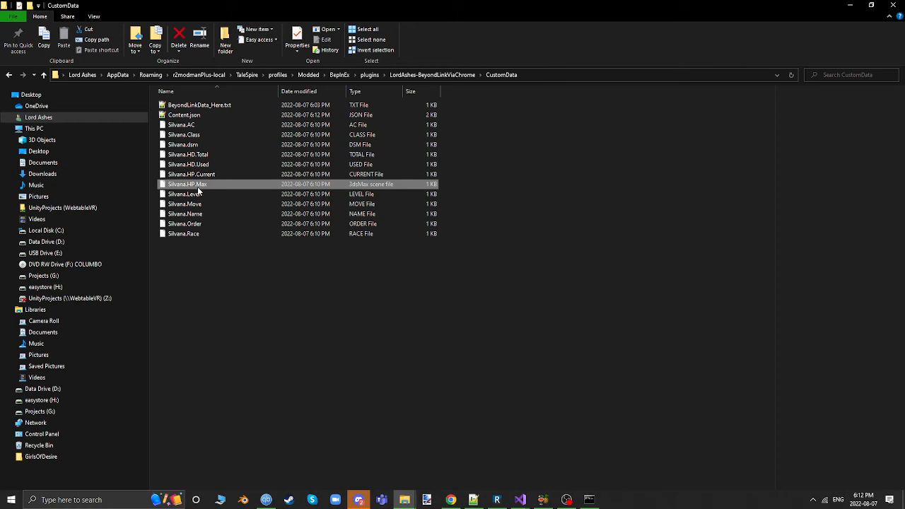
left_click(182, 125)
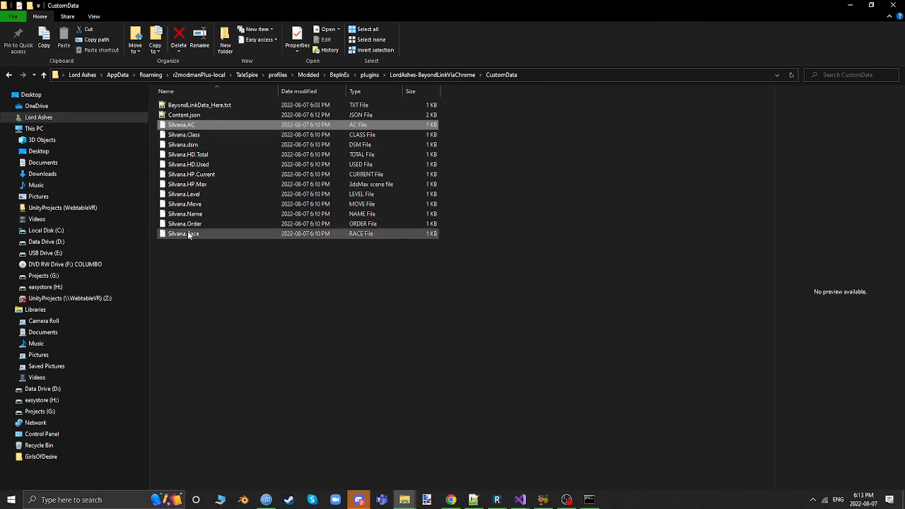
mouse_move(184, 233)
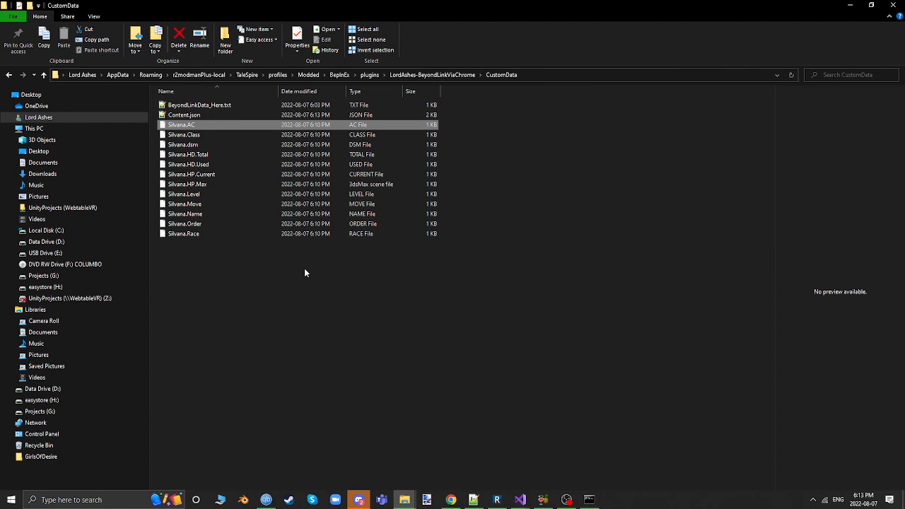
mouse_move(322, 292)
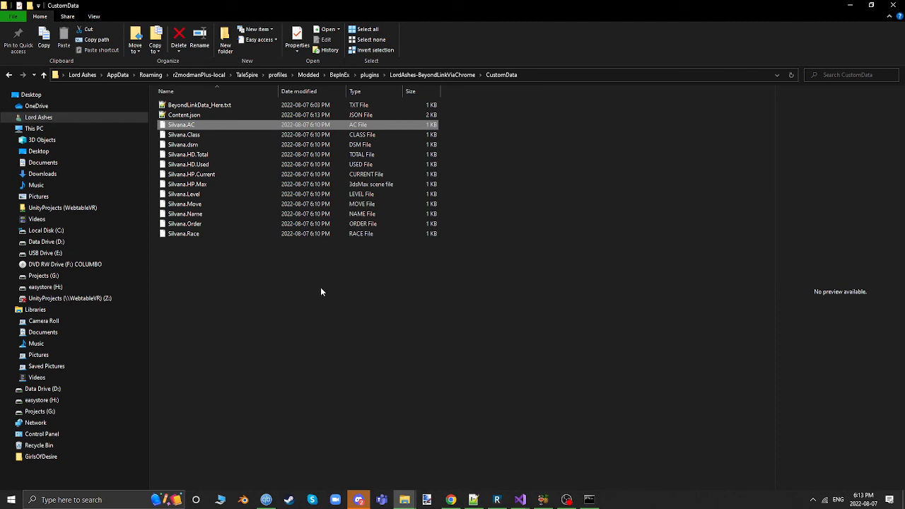